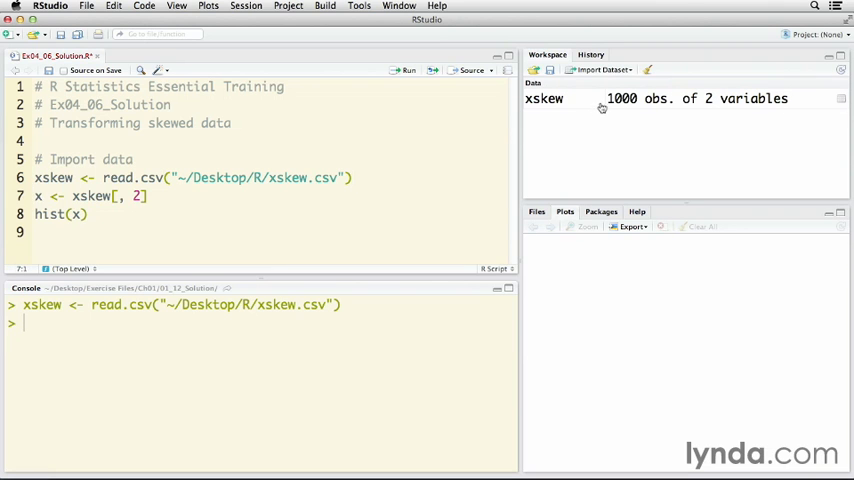
View the xskew dataset's 1000 observations of two variables in a data viewer tab
{"action": "left_click", "coordinate": [551, 98]}
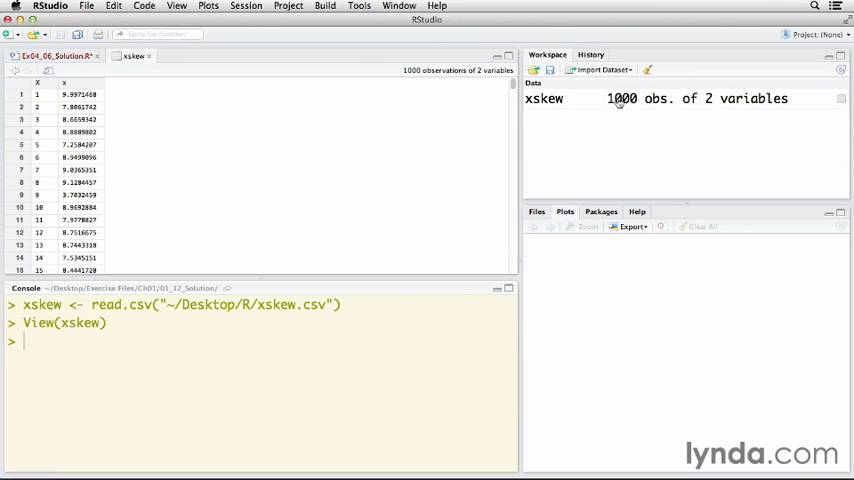
{"action": "mouse_move", "coordinate": [612, 98]}
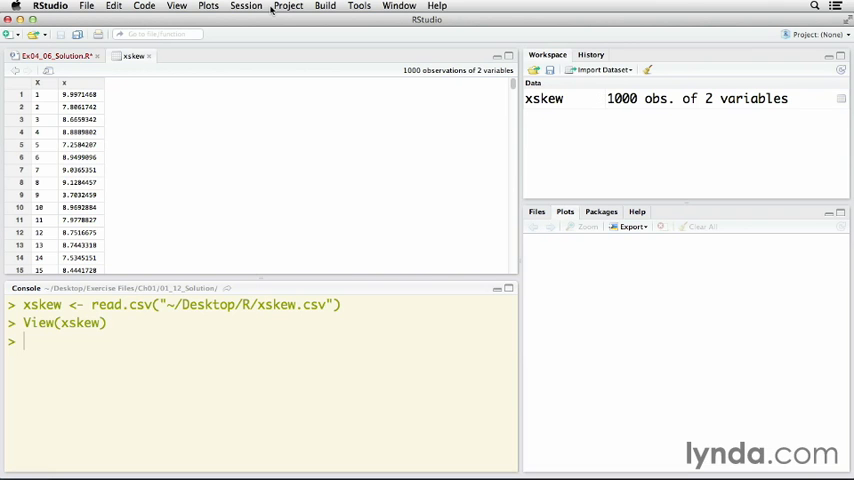
Switch back to the analysis script tab
{"action": "left_click", "coordinate": [40, 57]}
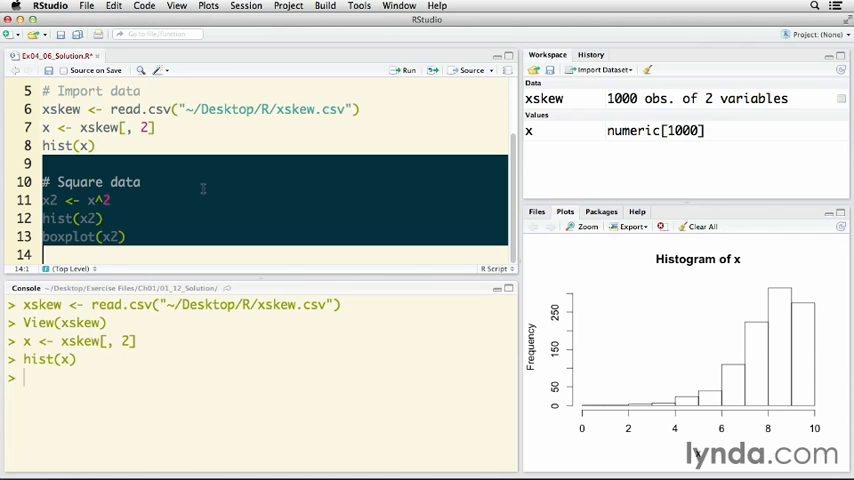
Put the caret on line 11 to run x2 <- x^2 and hist(x2)
{"action": "left_click", "coordinate": [142, 182]}
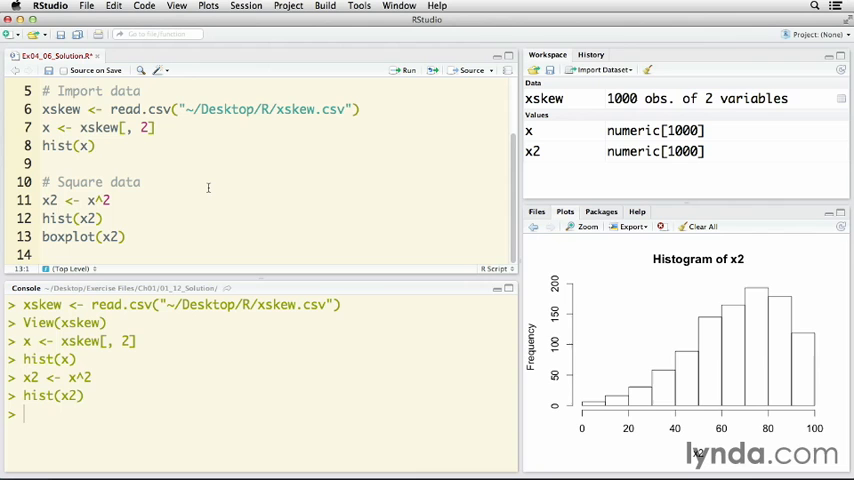
Run boxplot(x2) and begin the '# 4th power' block in the script
{"action": "key", "text": "Return"}
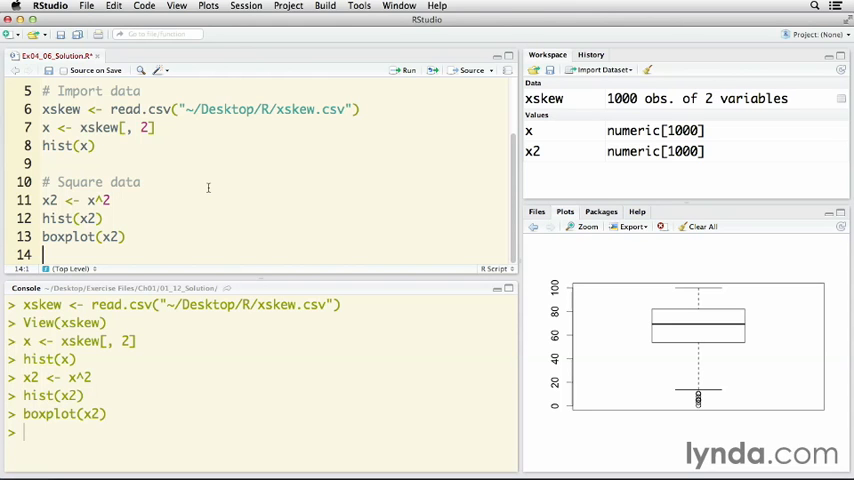
{"action": "type", "text": "# 4th power"}
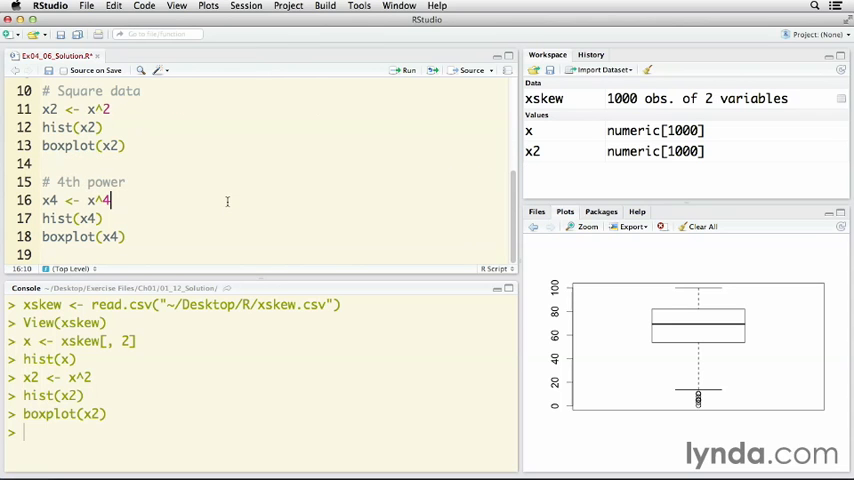